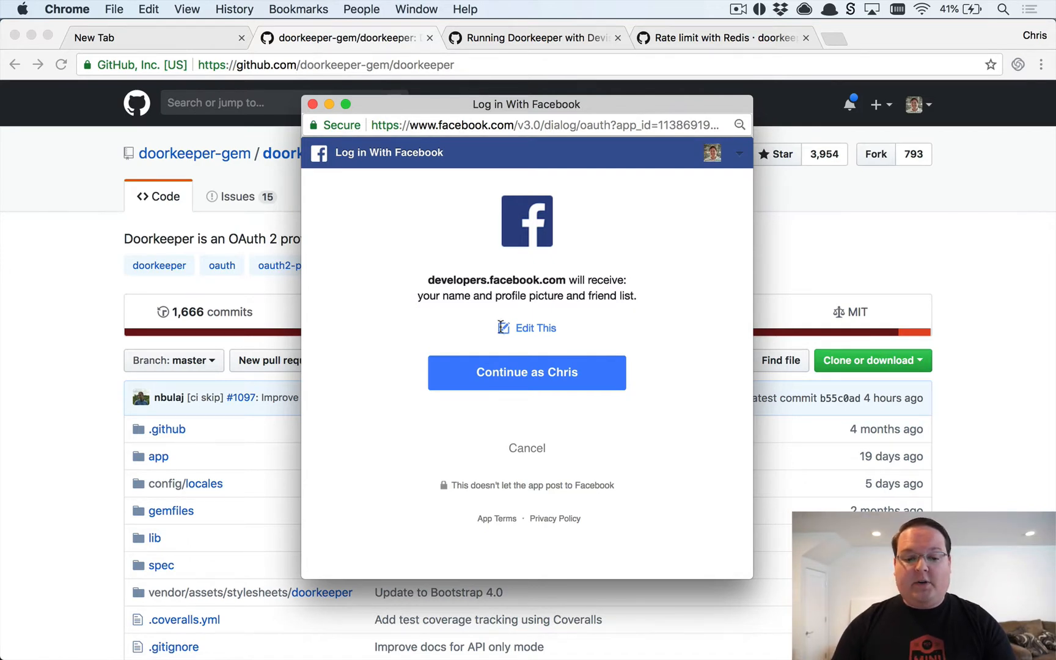
pyautogui.moveTo(607, 263)
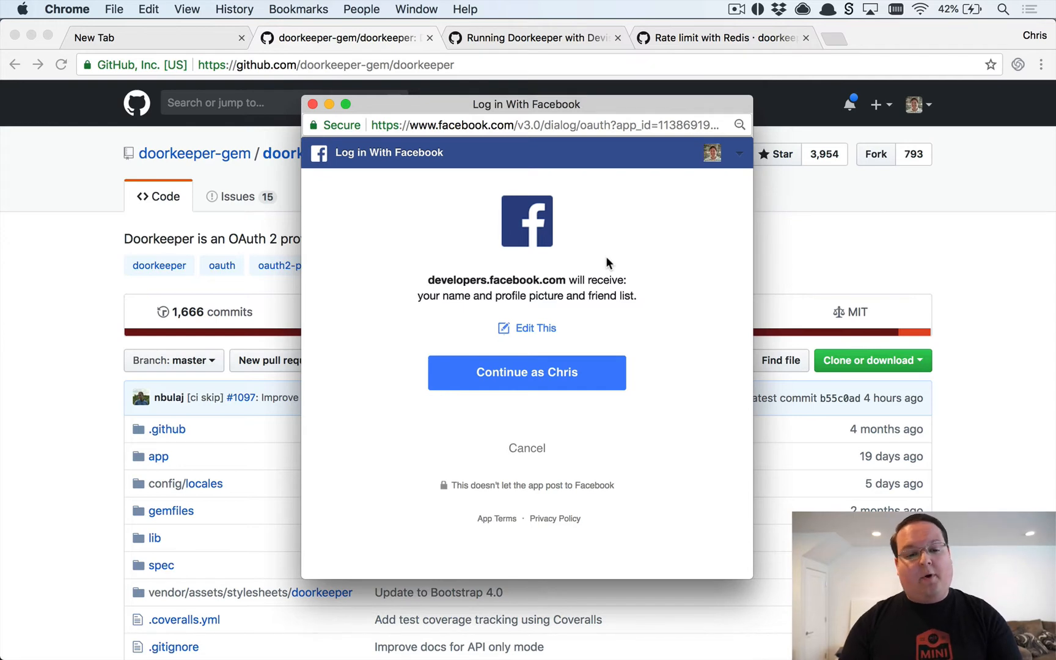
pyautogui.moveTo(588, 246)
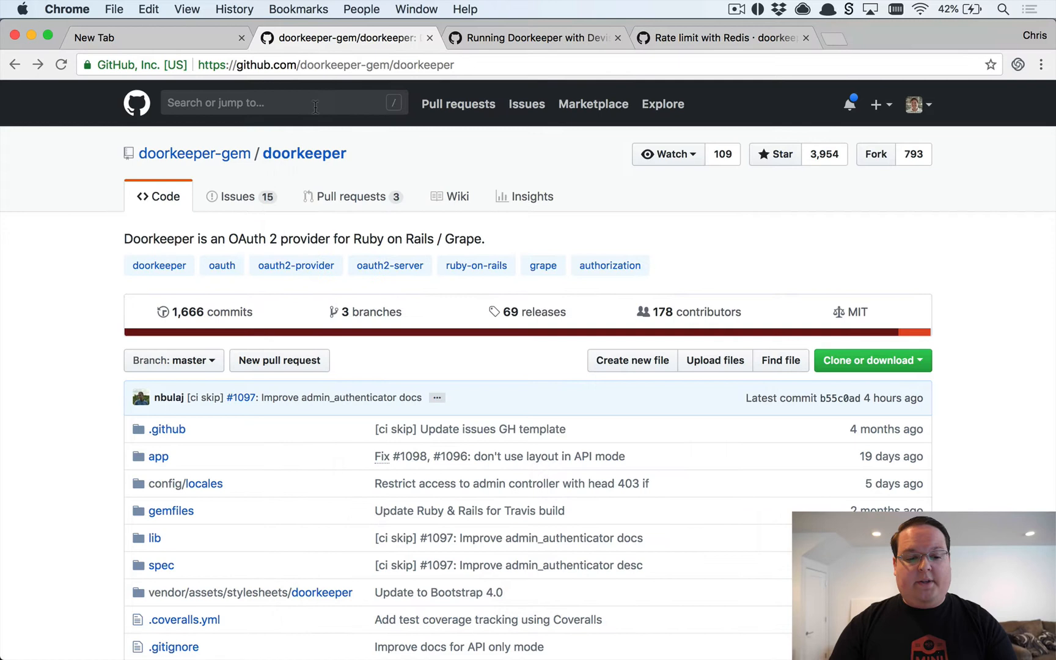
pyautogui.moveTo(443, 164)
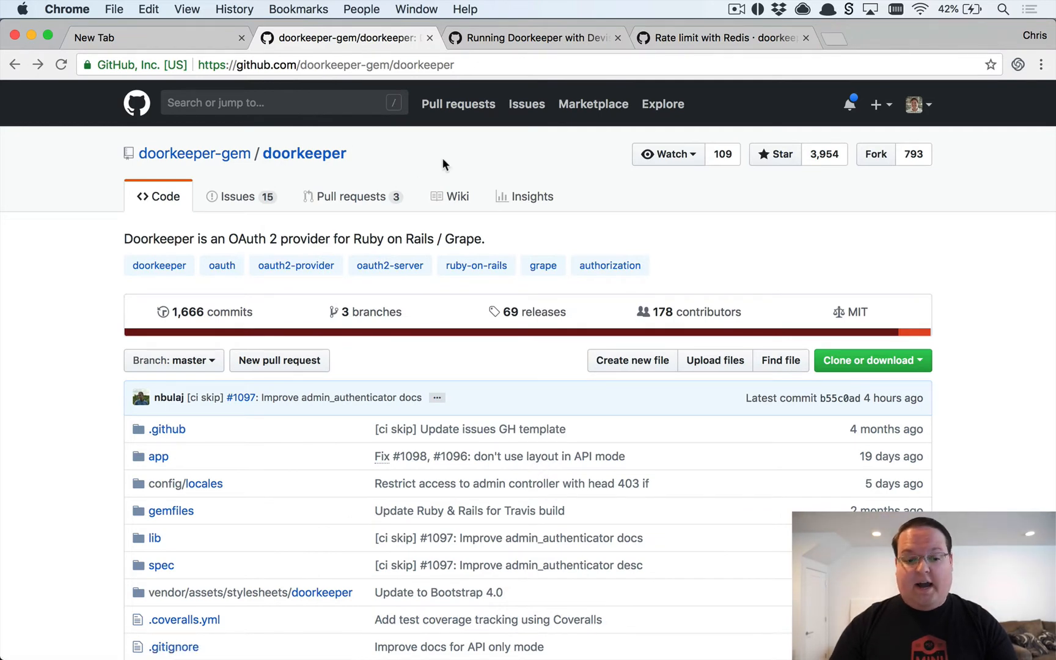
pyautogui.moveTo(449, 162)
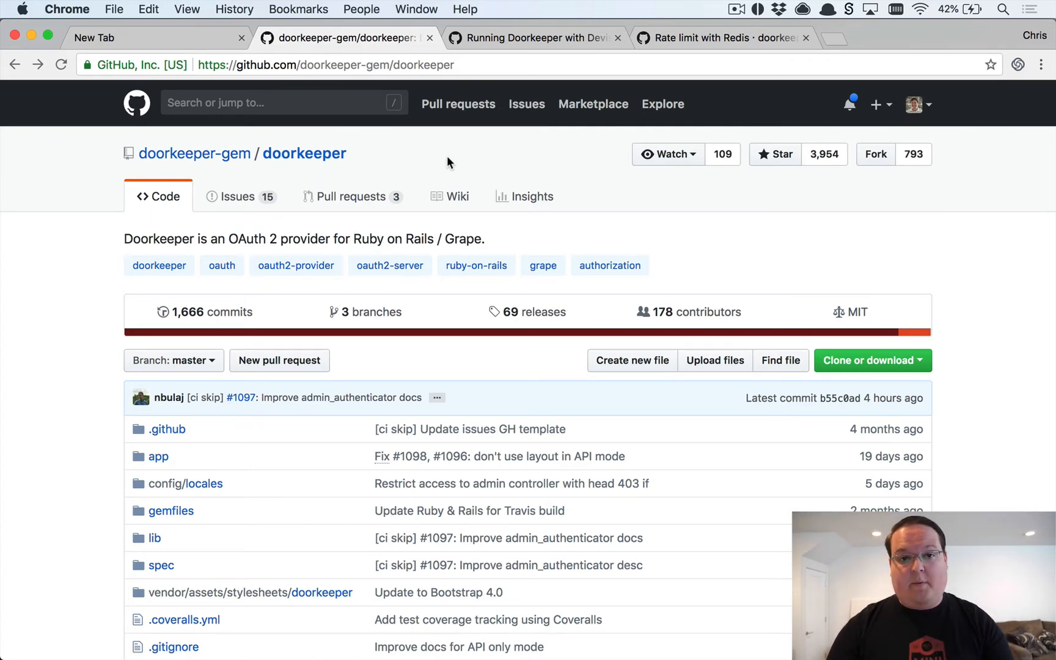
pyautogui.scroll(-3)
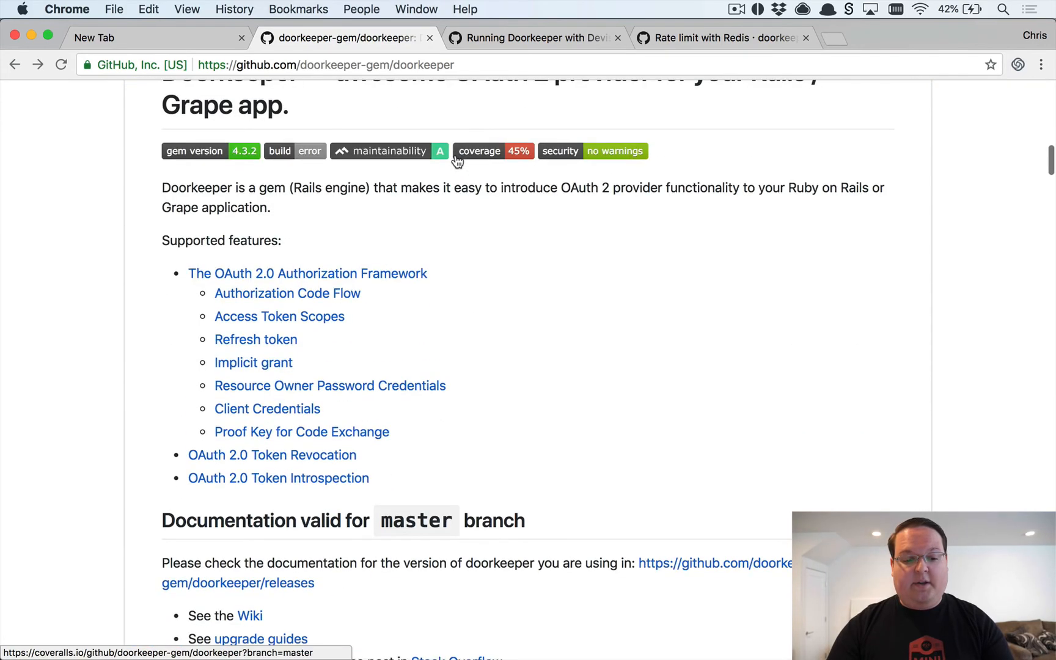
pyautogui.scroll(-3)
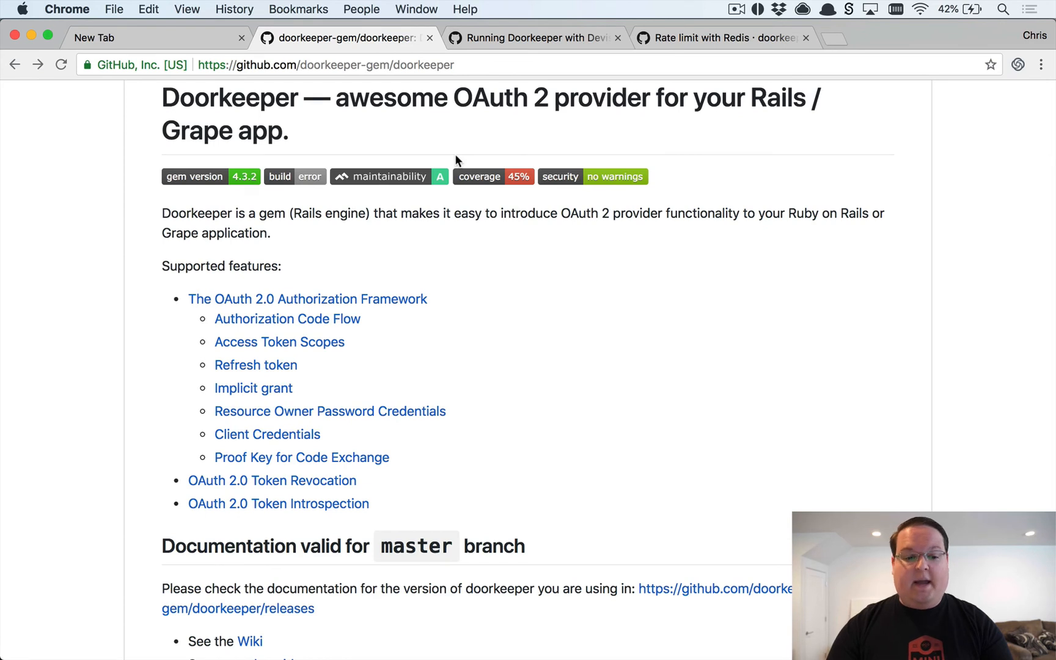
pyautogui.moveTo(488, 255)
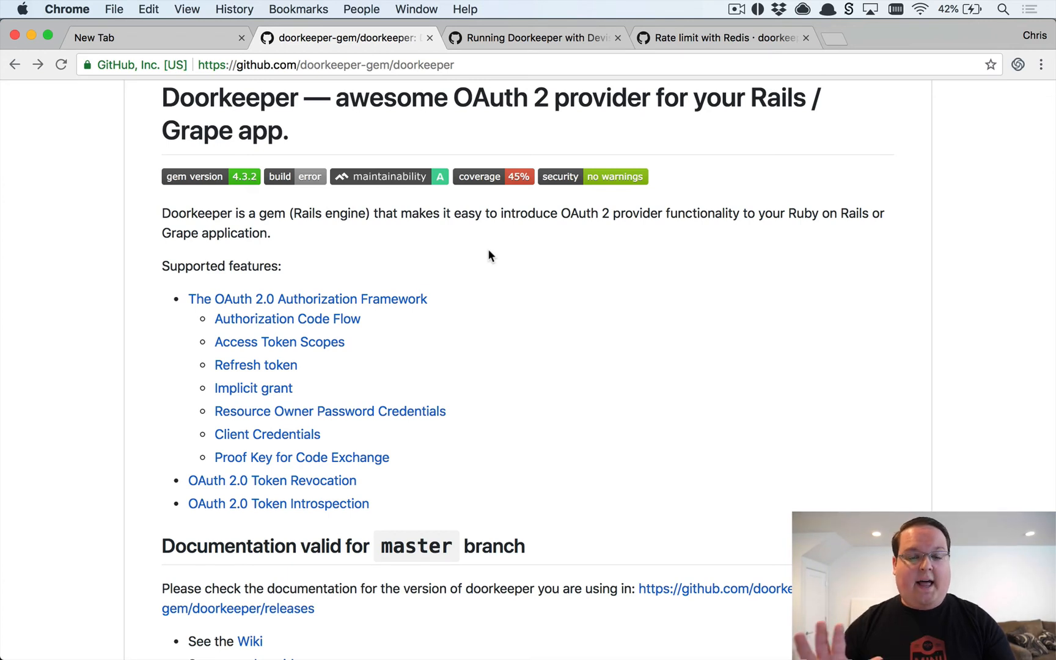
pyautogui.scroll(-3)
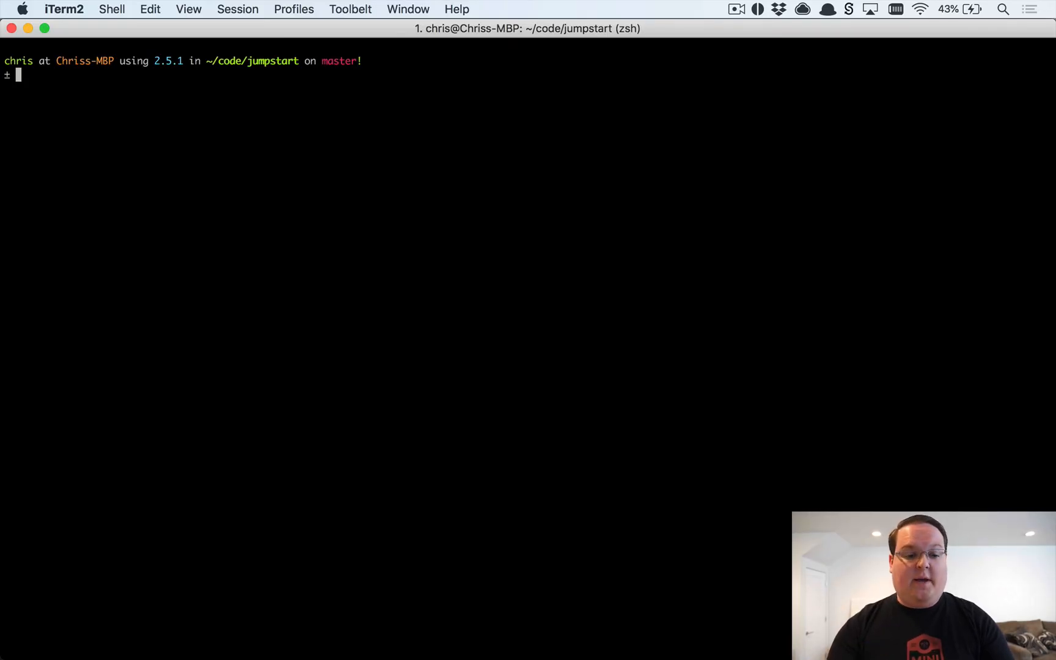
pyautogui.write('rails new -')
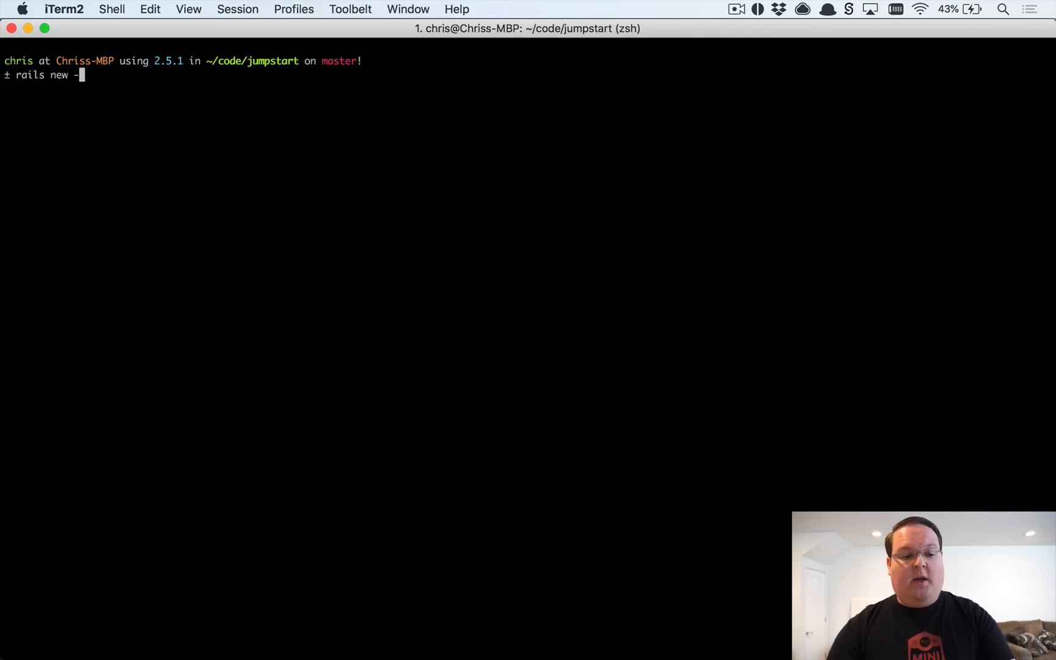
pyautogui.write('m tem')
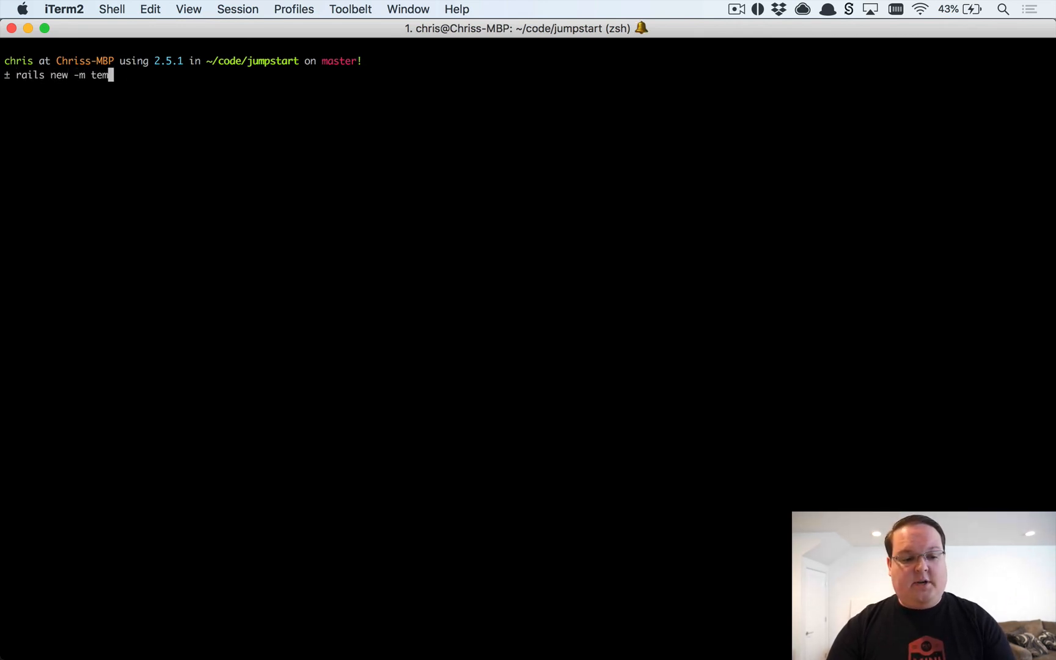
pyautogui.write('plate.rb')
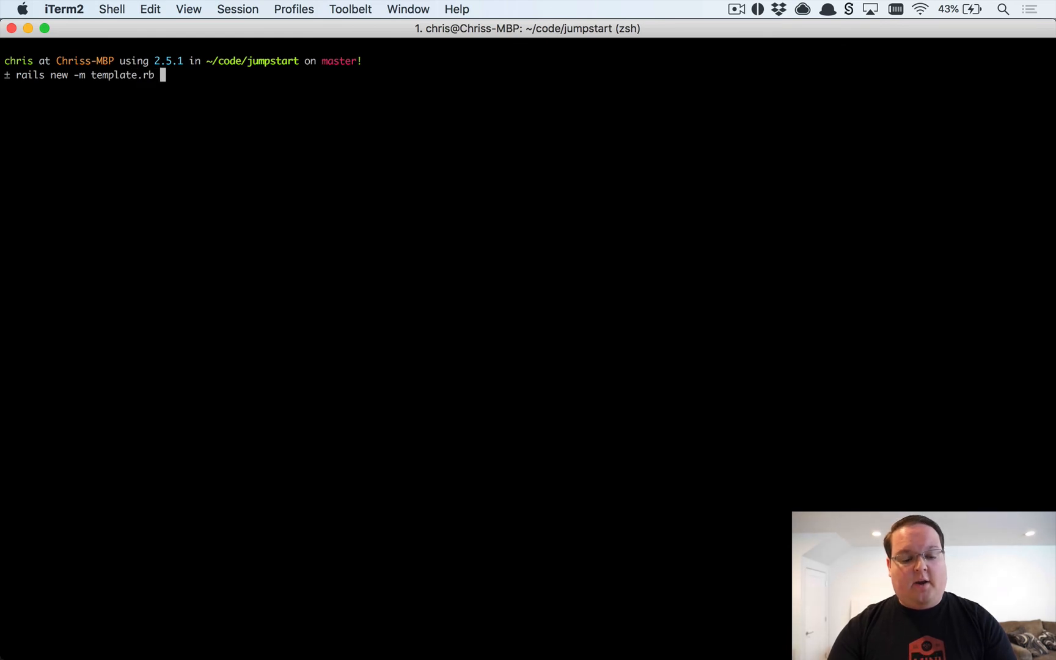
pyautogui.write('api')
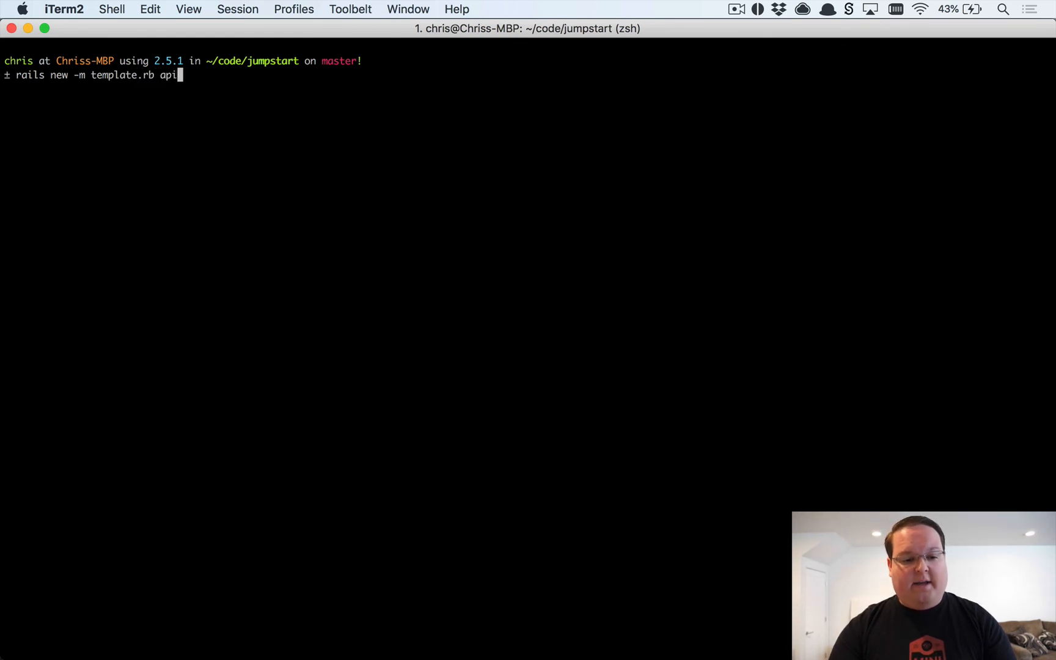